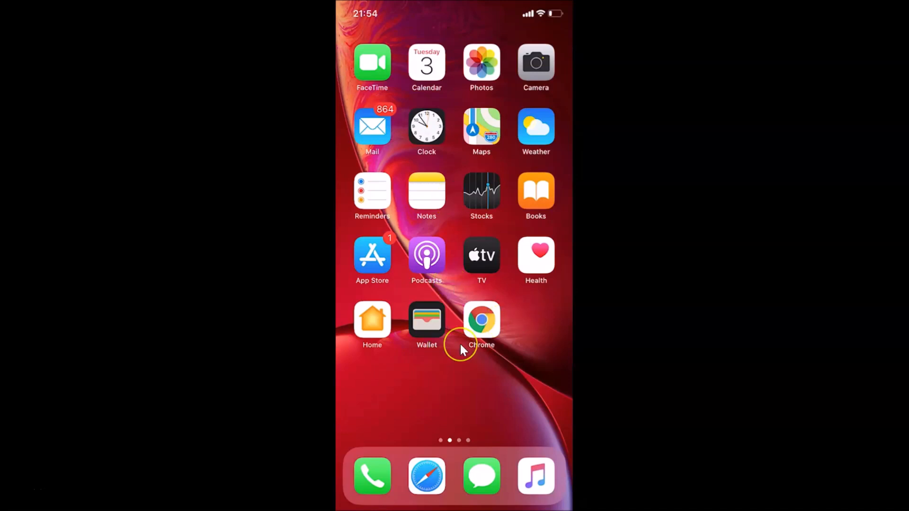
pyautogui.moveTo(472, 353)
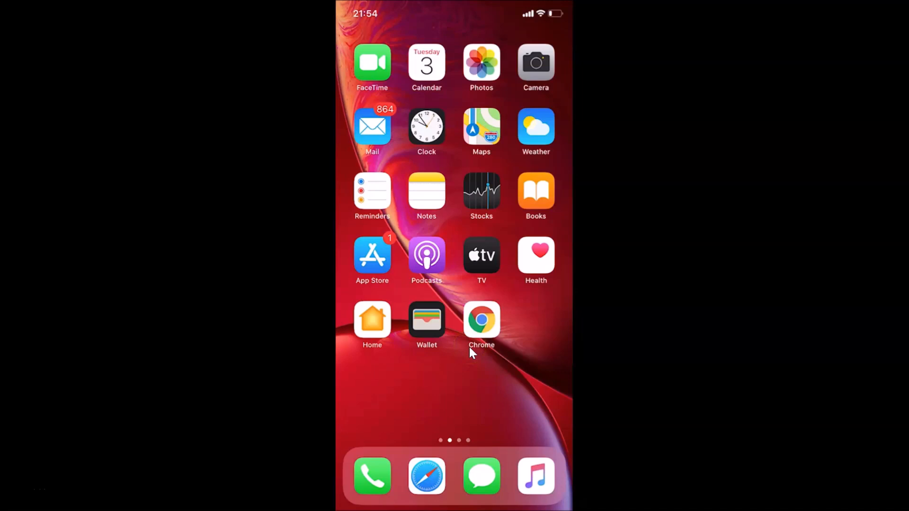
# Swipe to the next home screen page where the Settings app sits
pyautogui.hscroll(-3)
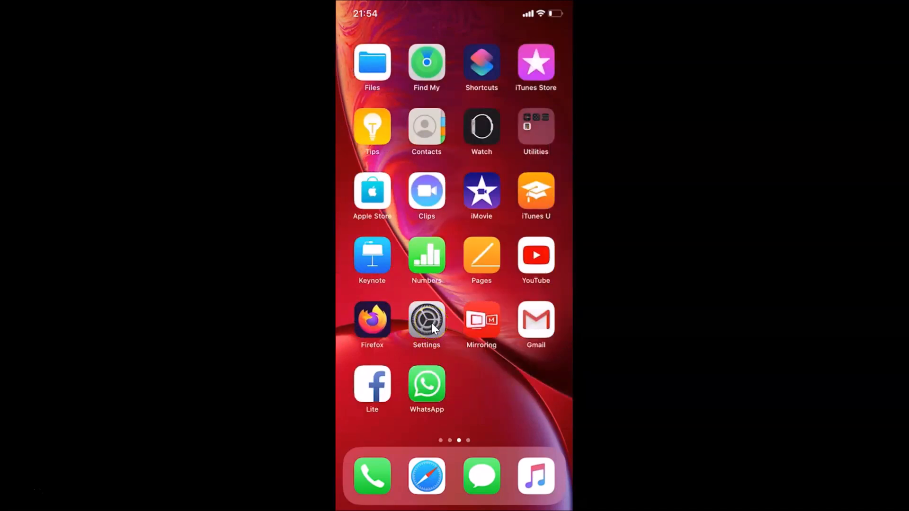
# Launch Settings and go into the Safari settings page
pyautogui.click(426, 321)
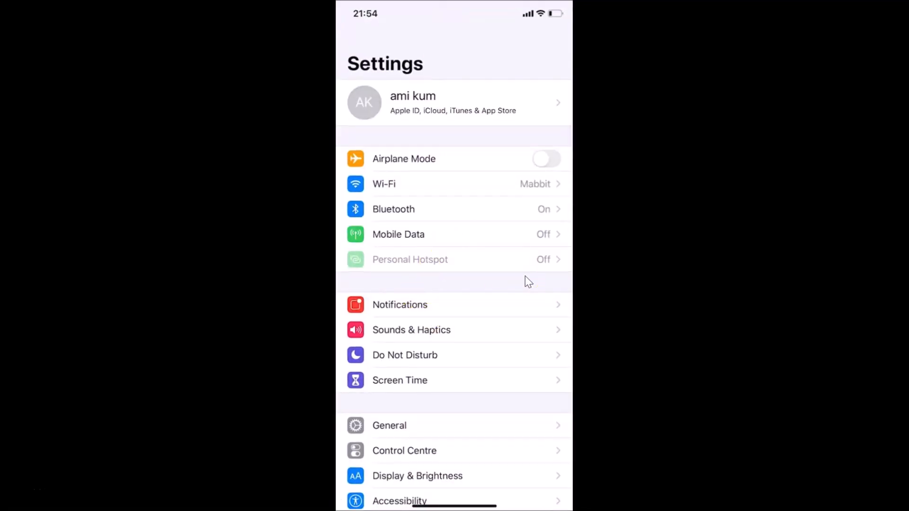
pyautogui.scroll(-3)
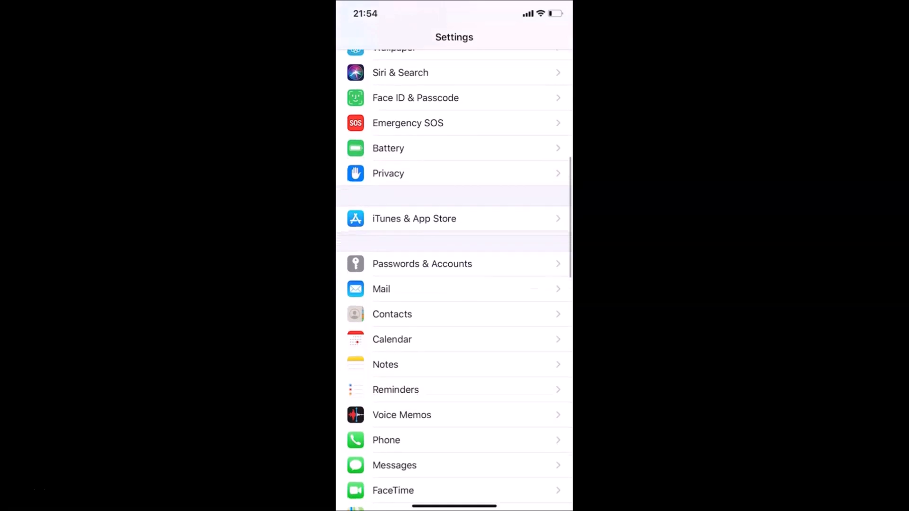
pyautogui.scroll(-3)
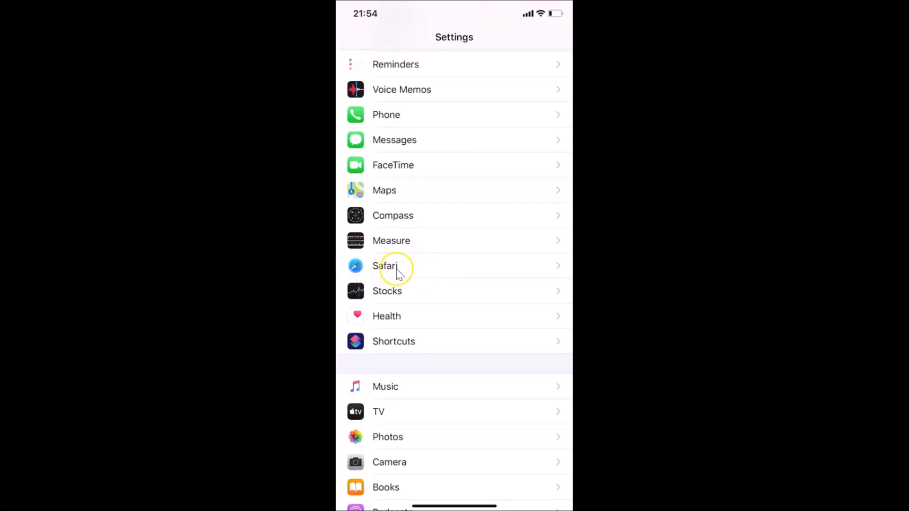
pyautogui.click(386, 266)
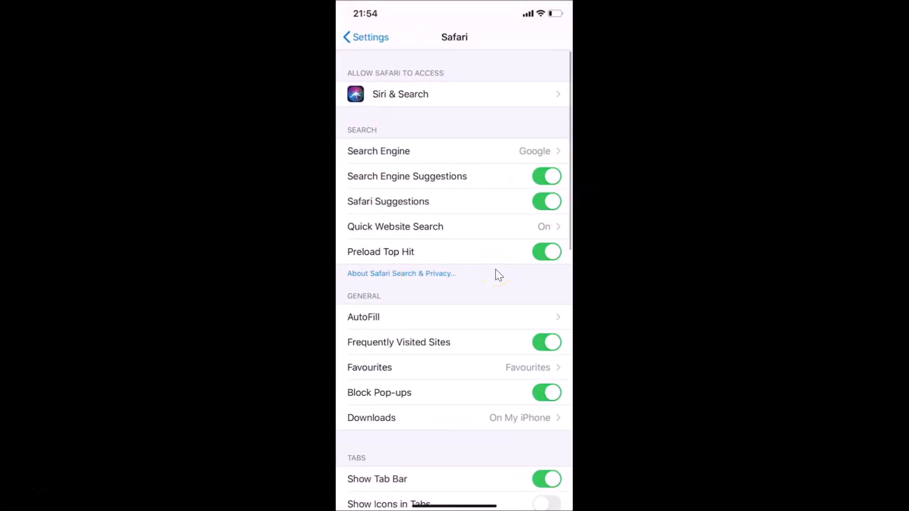
# Scroll to the bottom of Safari settings to reach the Advanced entry
pyautogui.scroll(-3)
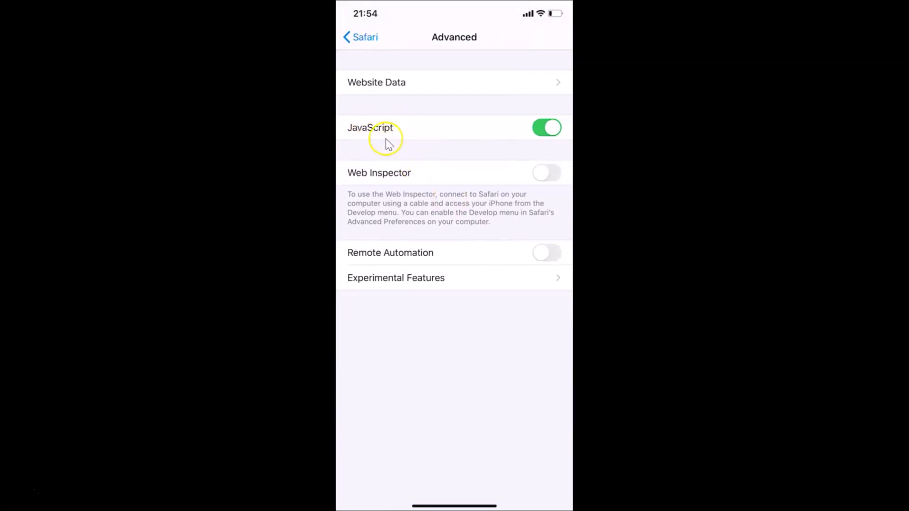
# Switch the JavaScript toggle off on Safari's Advanced page
pyautogui.click(548, 127)
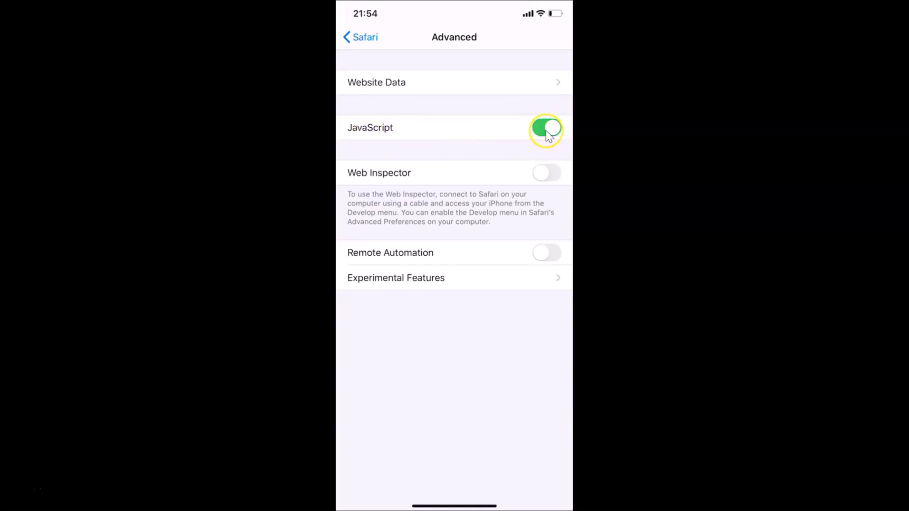
pyautogui.click(546, 130)
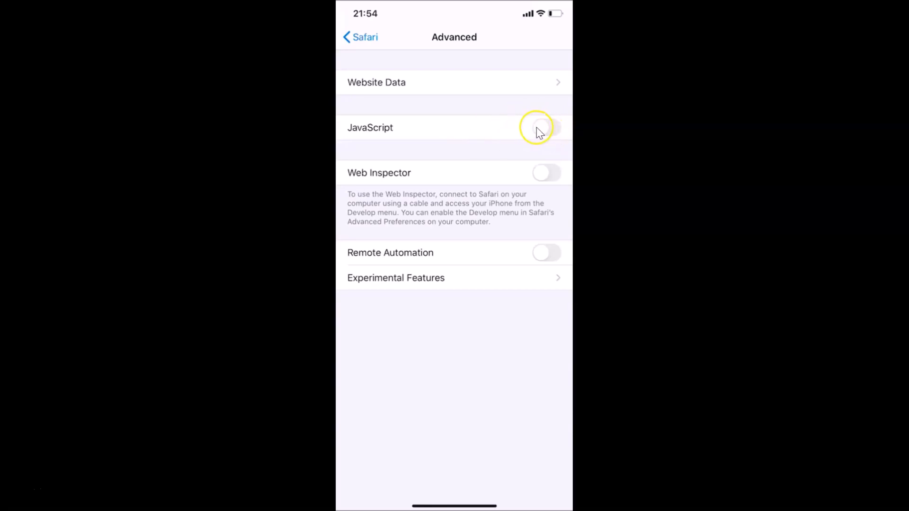
pyautogui.click(545, 128)
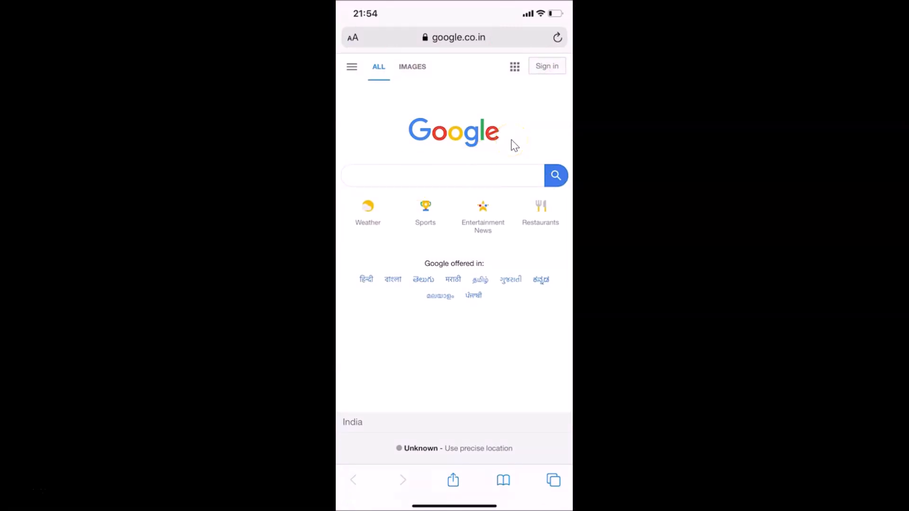
pyautogui.moveTo(517, 150)
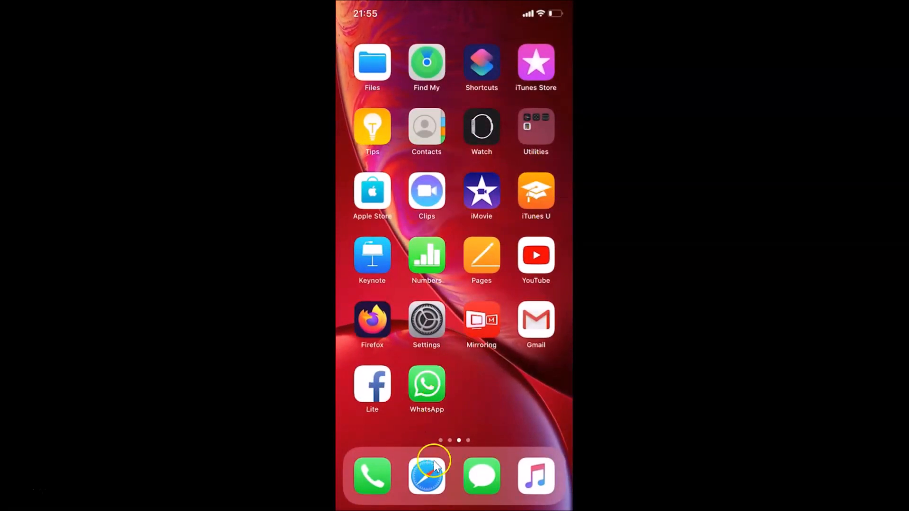
# Relaunch Safari from the dock so it reopens on the Google homepage
pyautogui.click(427, 476)
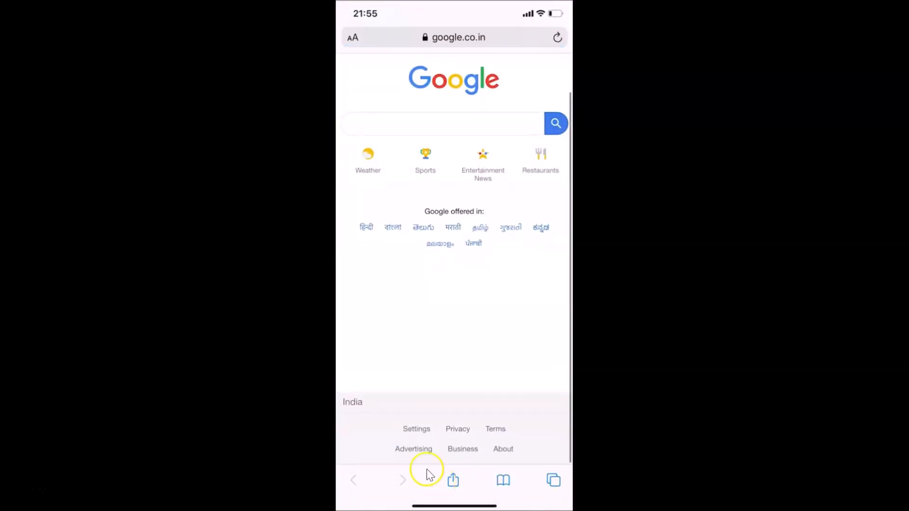